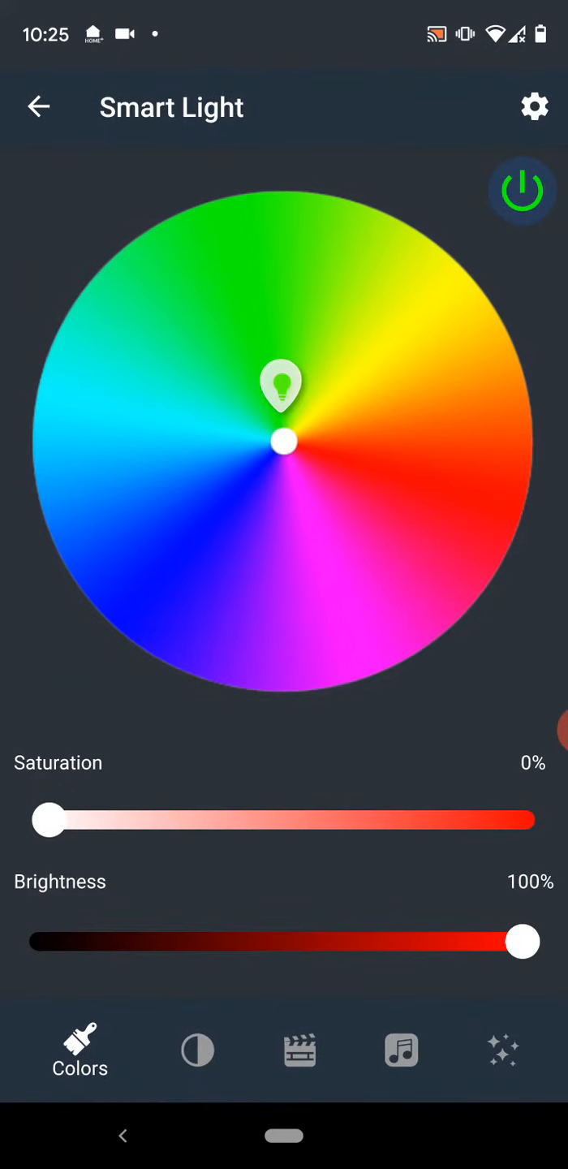
Step: Confirm Smart Light's remote control toggle is on, then go to the home screen
left_click(534, 106)
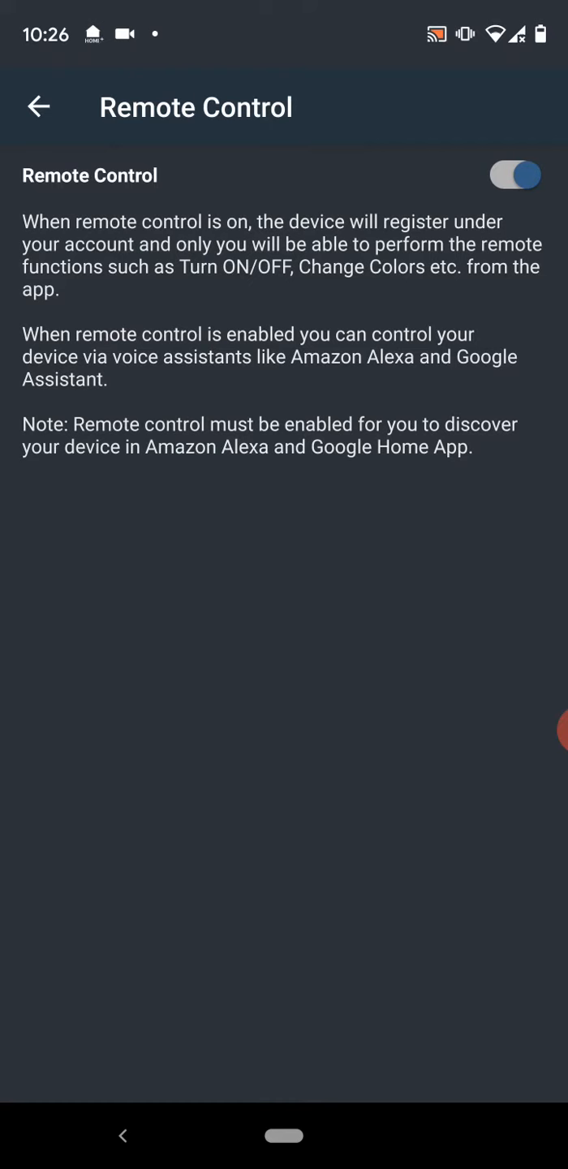
left_click(122, 1135)
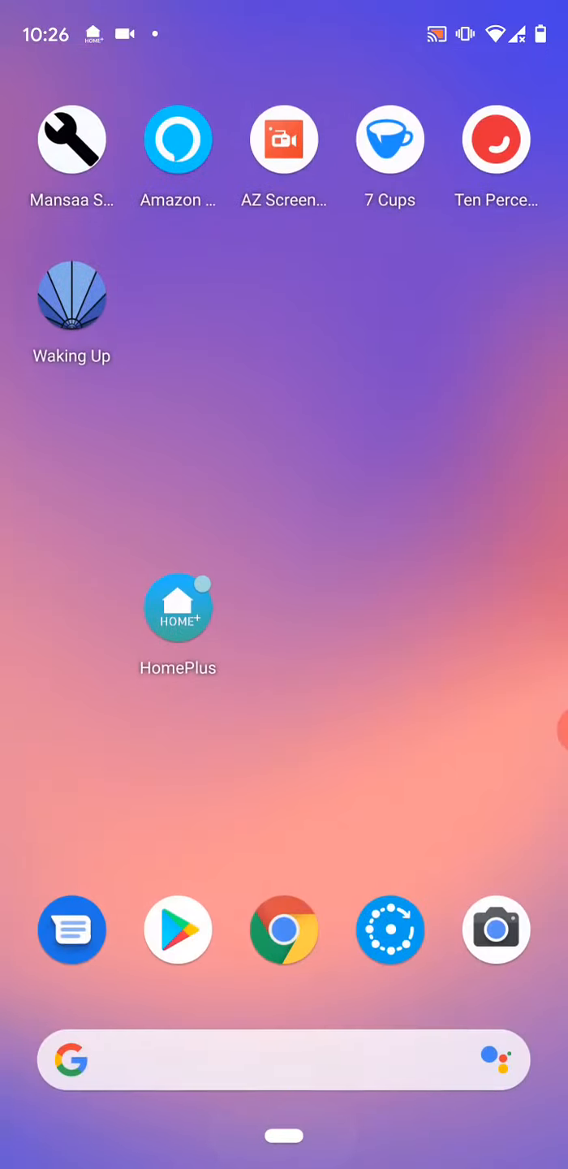
Step: Launch Amazon Alexa and reach the Skills & Games page from the menu
left_click(178, 138)
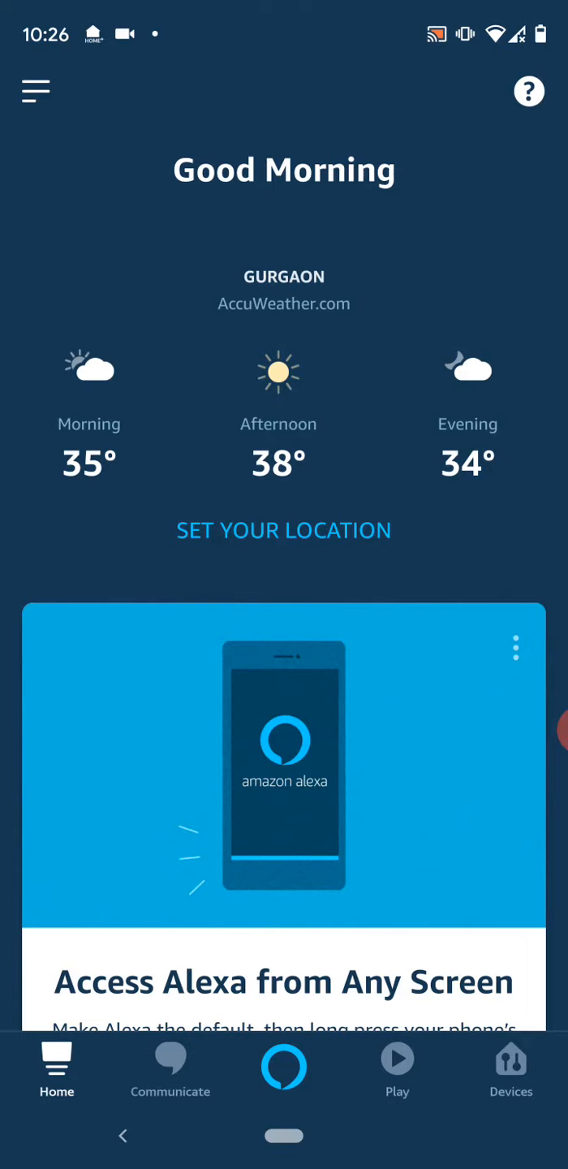
left_click(36, 89)
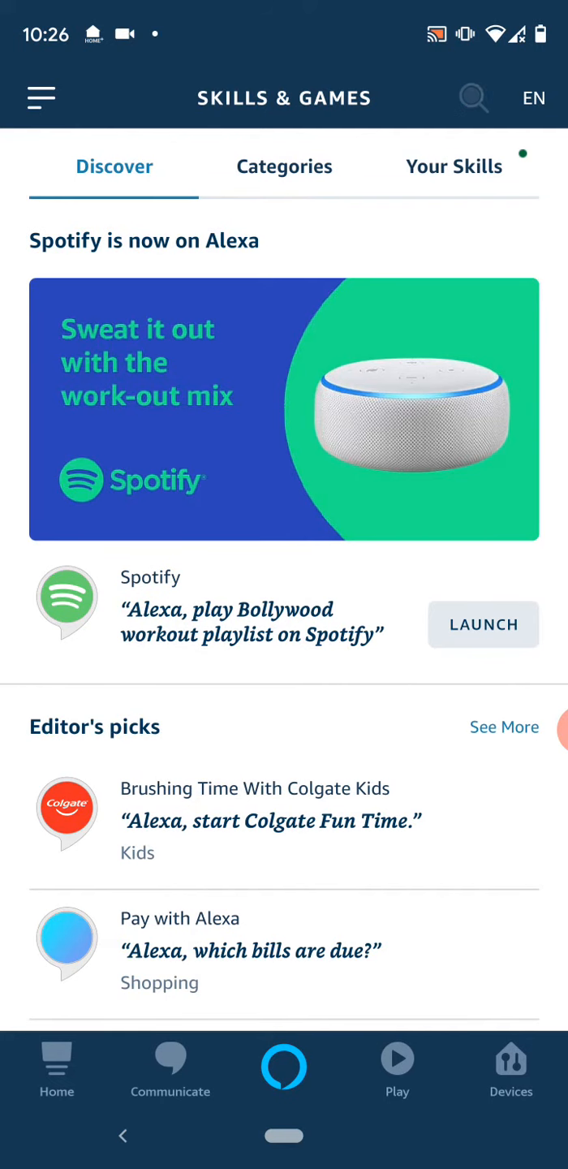
Step: Search skills for 'mansaa smart home' and open the matching skill
left_click(473, 98)
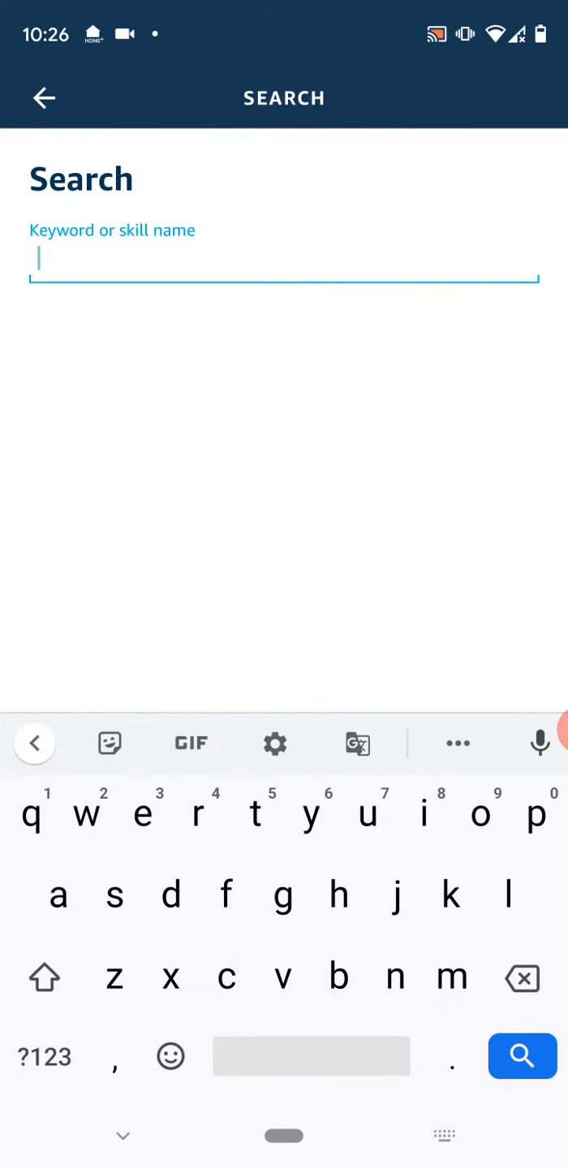
type("mansaa sma")
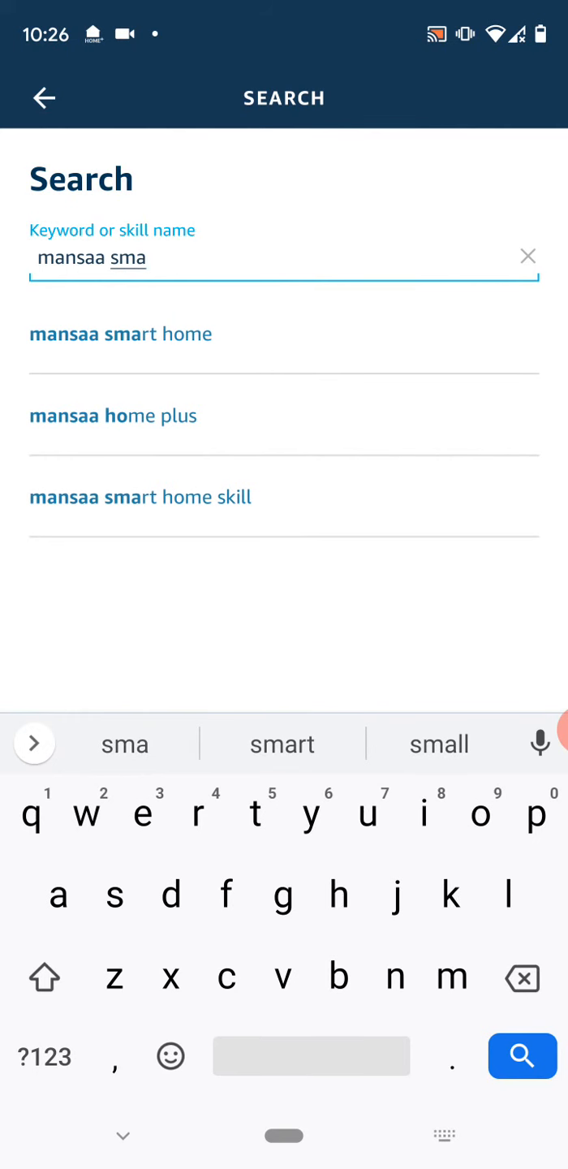
left_click(120, 334)
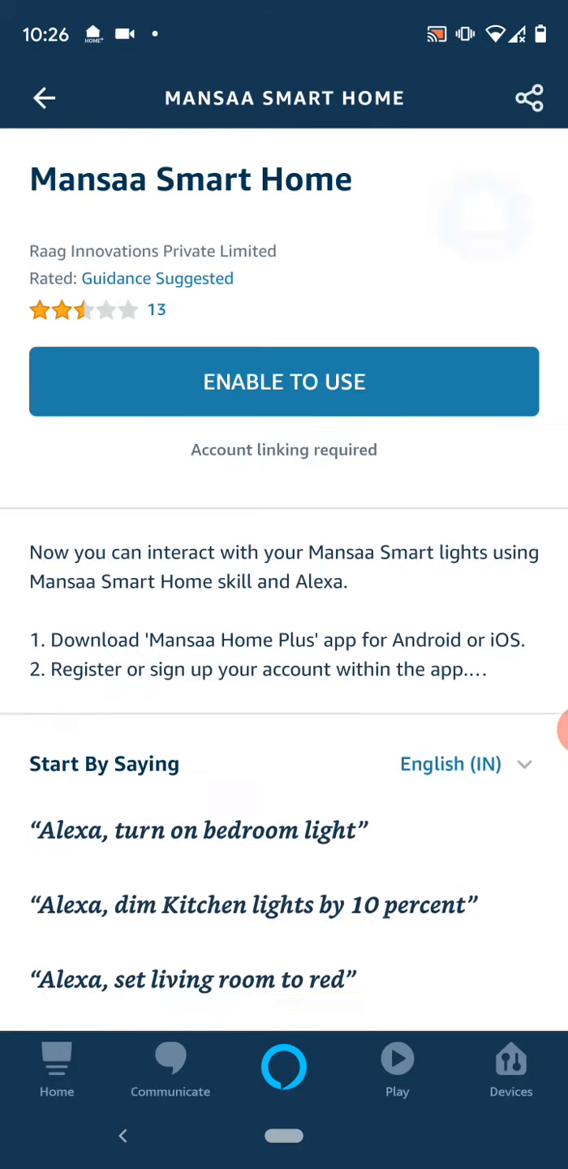
Step: Enable the Mansaa Smart Home skill and authorize Alexa's access
left_click(284, 382)
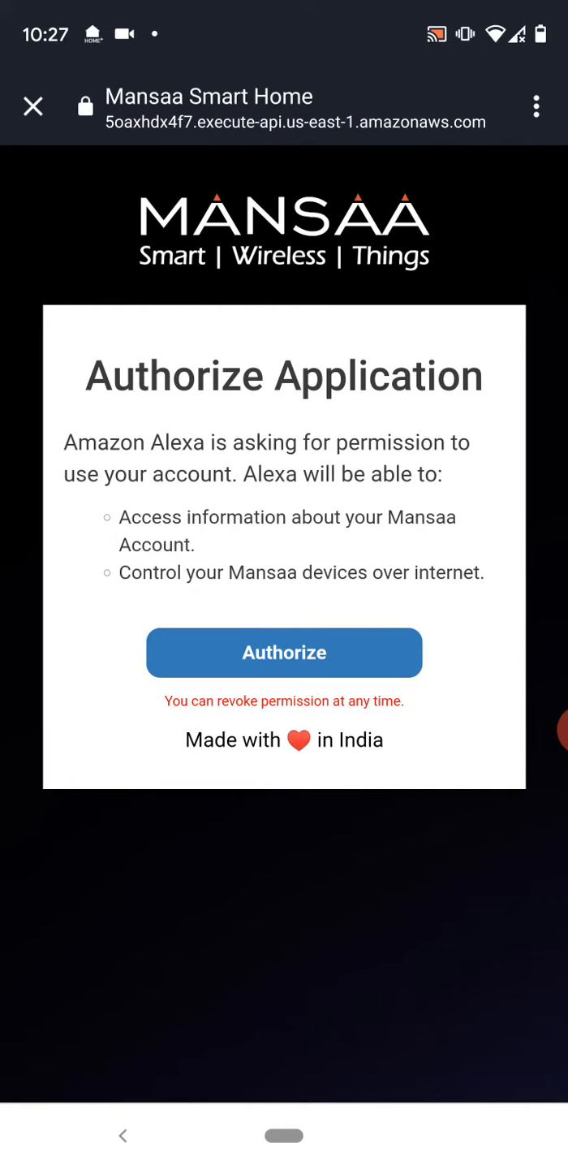
left_click(284, 653)
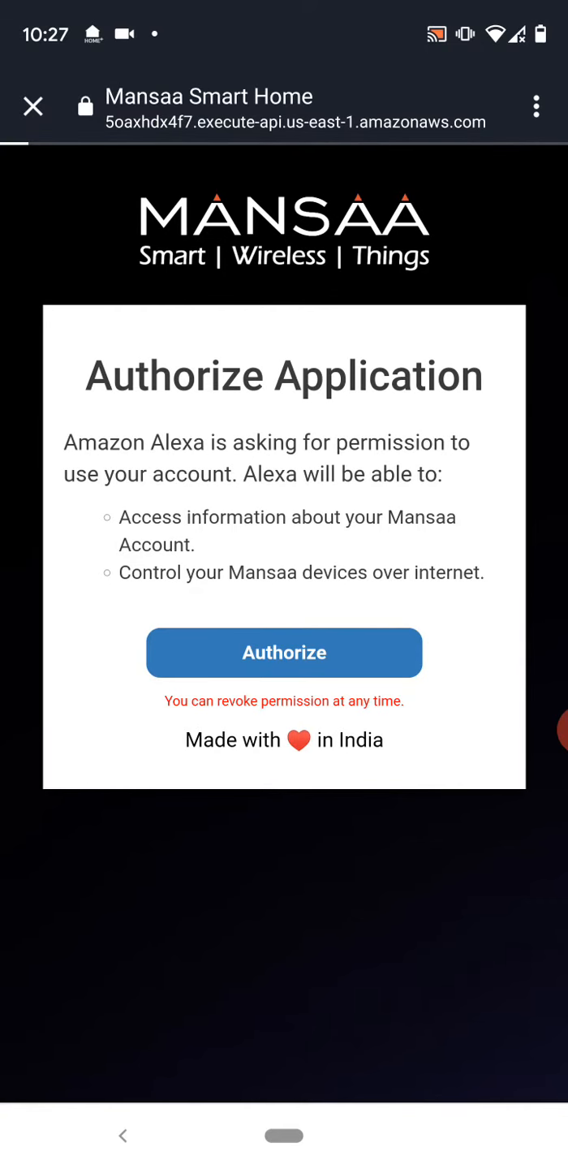
left_click(284, 652)
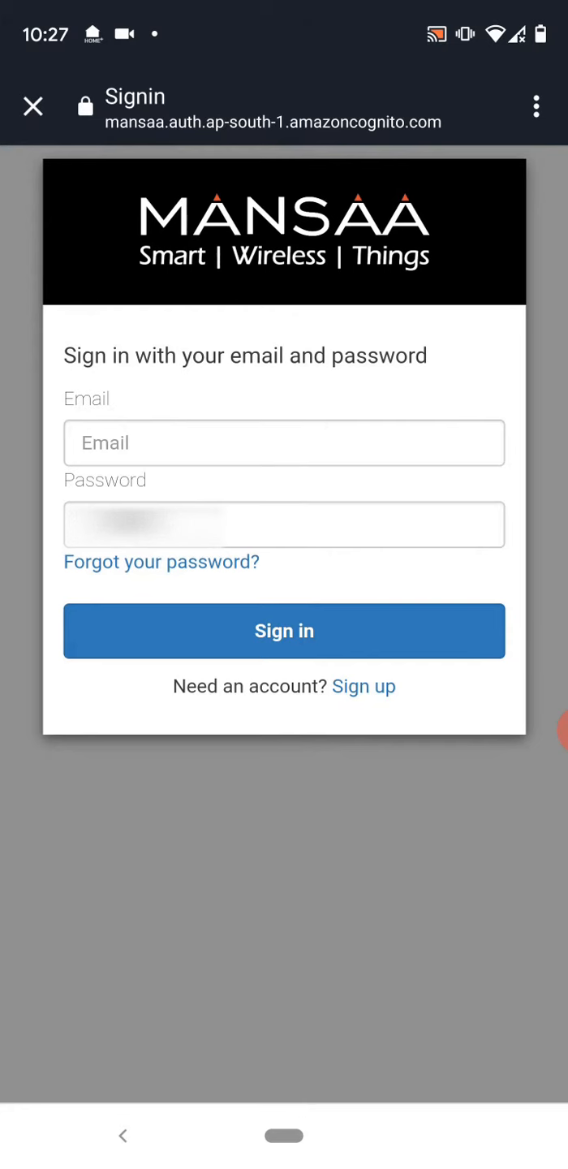
Step: Sign in to Mansaa with the saved email and password
left_click(284, 443)
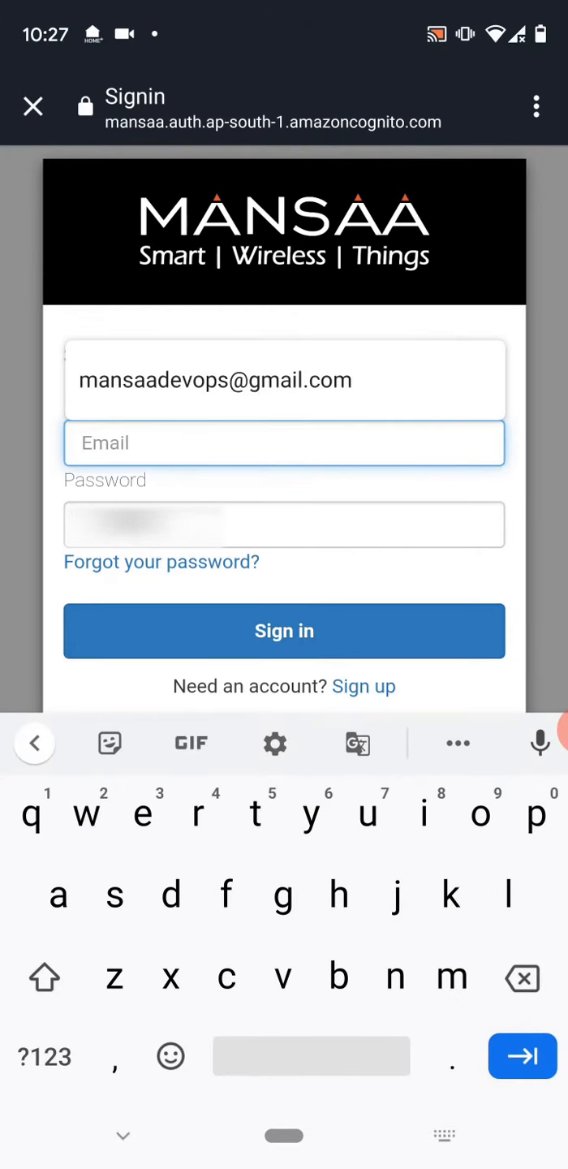
type("mansaa")
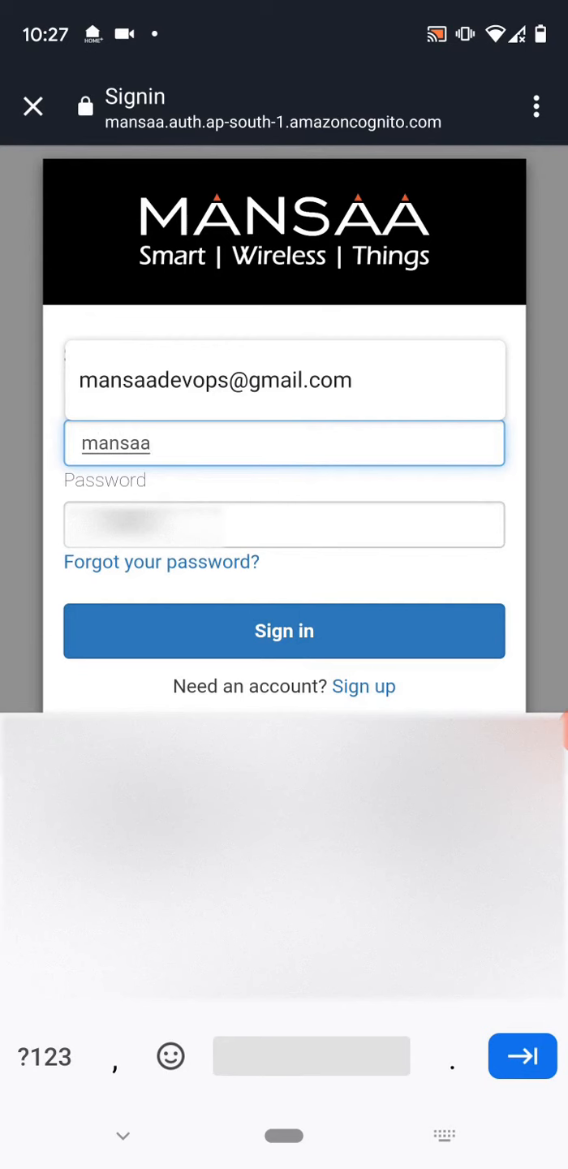
left_click(284, 524)
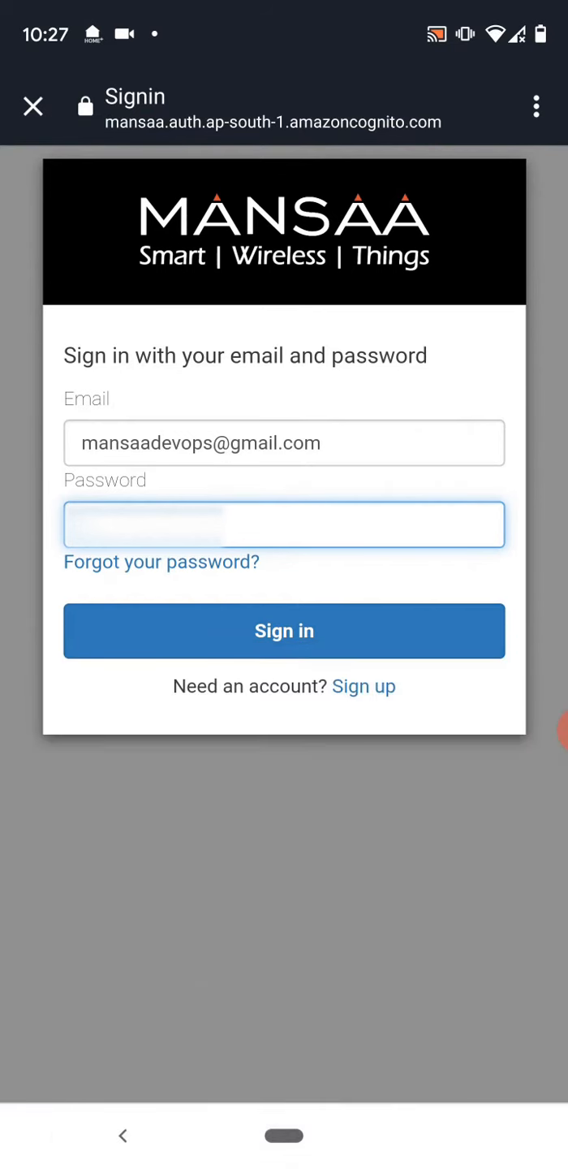
left_click(284, 631)
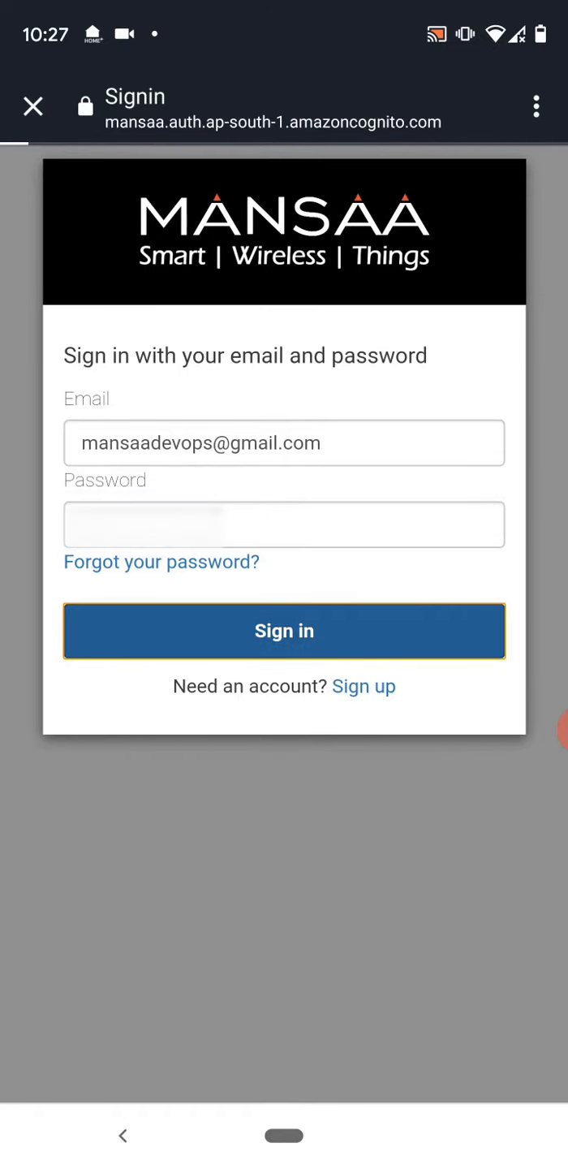
left_click(284, 632)
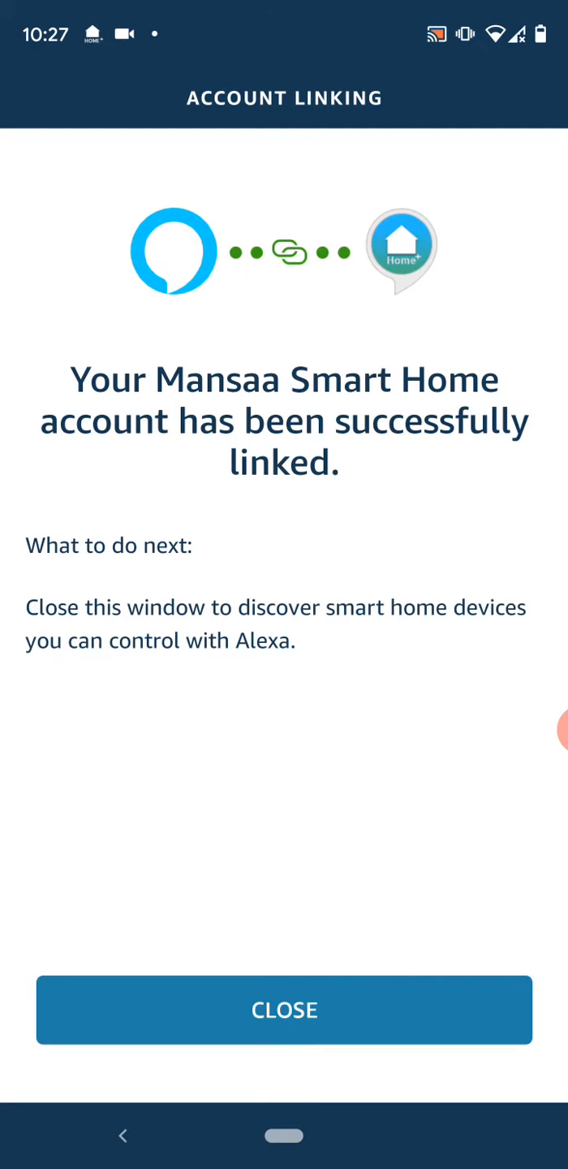
Step: Close the account-linked confirmation and view the Devices page with one discovered plug
left_click(284, 1010)
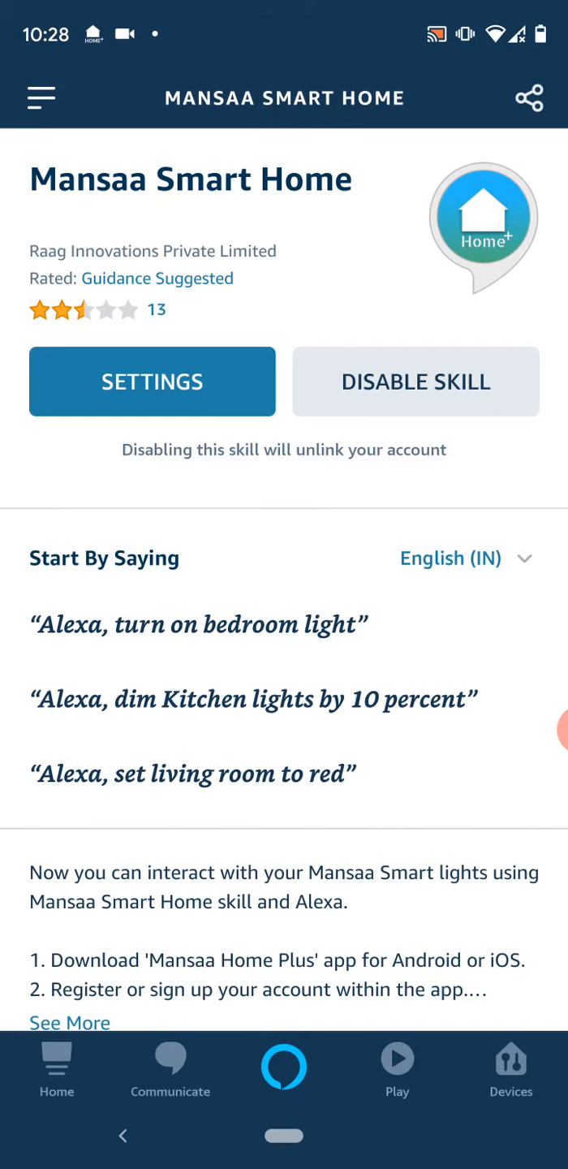
left_click(511, 1068)
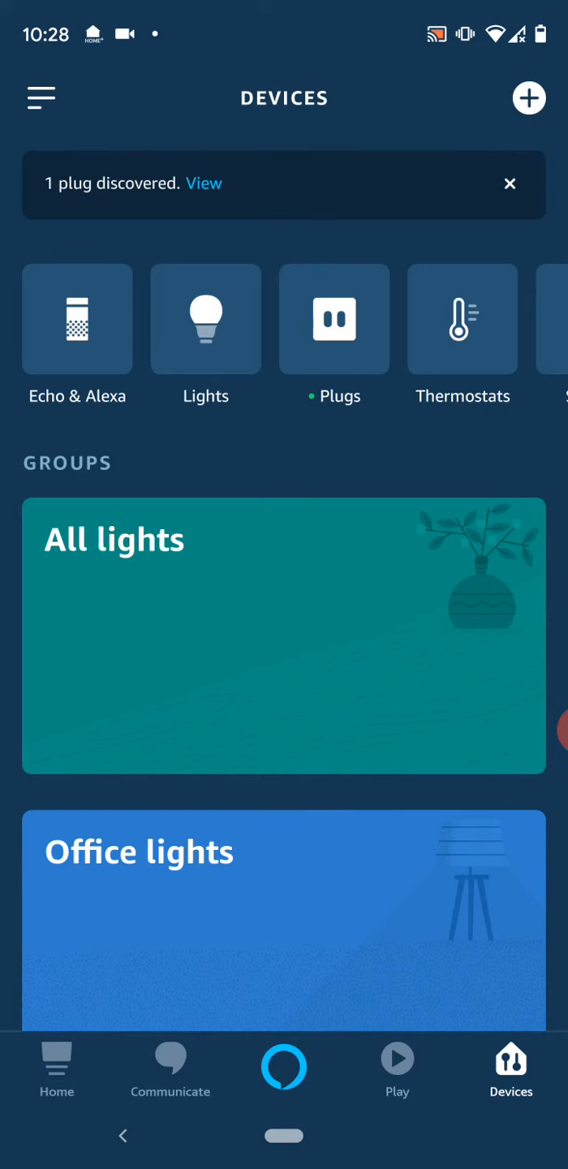
Step: Open the Smart Light controls showing power on and 100% brightness
left_click(205, 318)
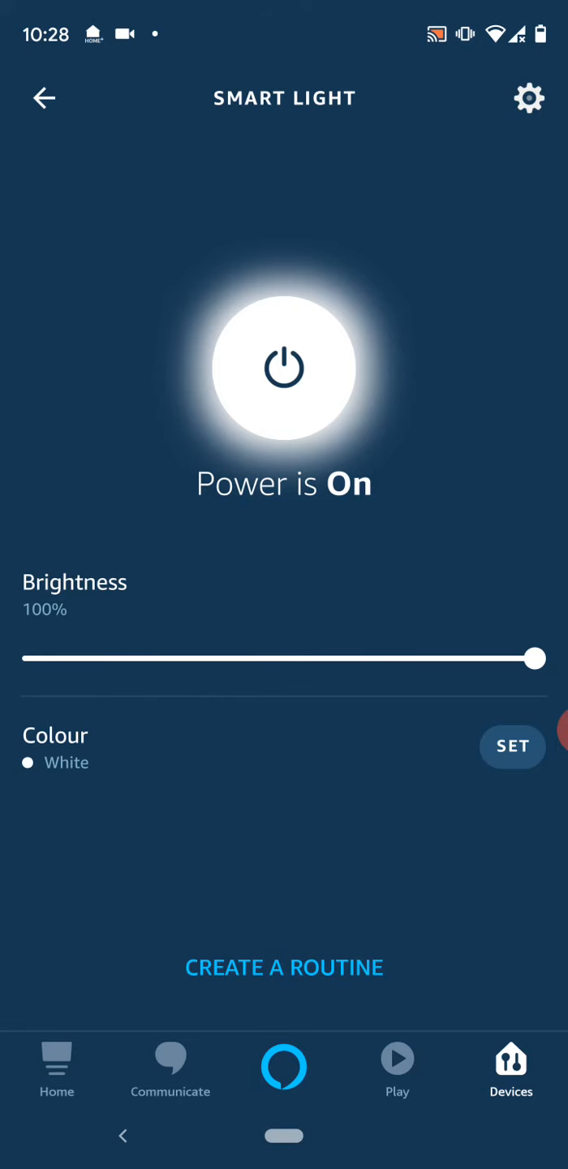
left_click(284, 368)
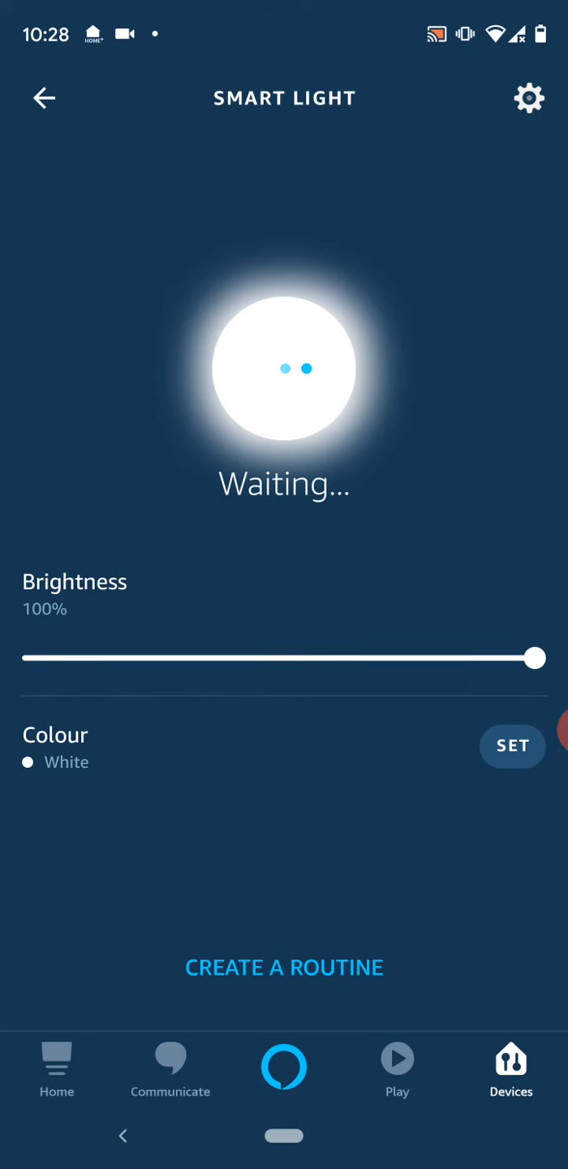
left_click(284, 368)
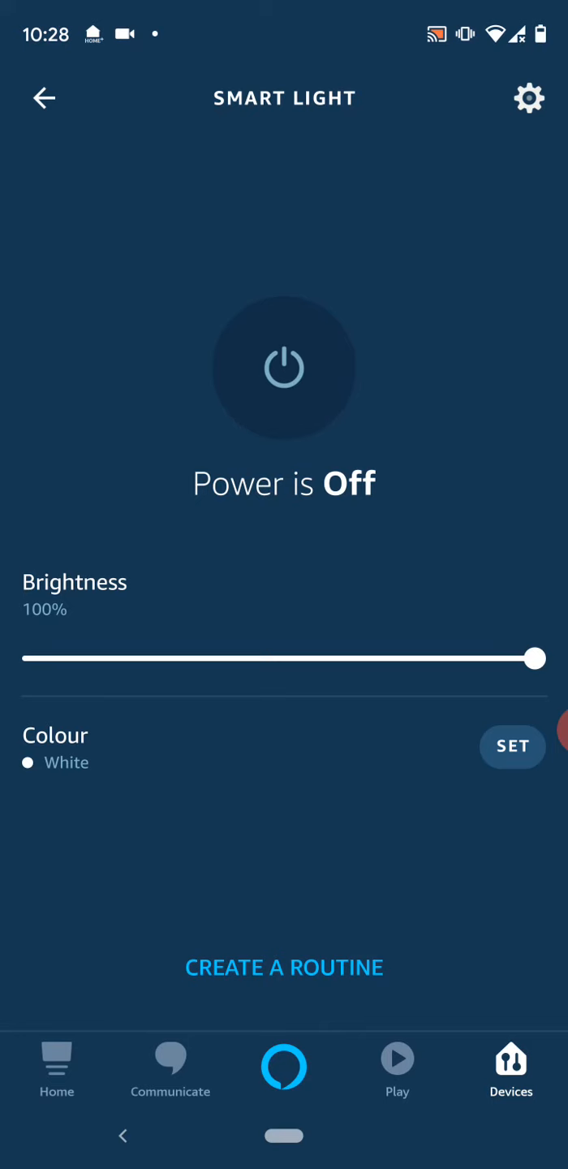
left_click_drag(535, 659, 34, 658)
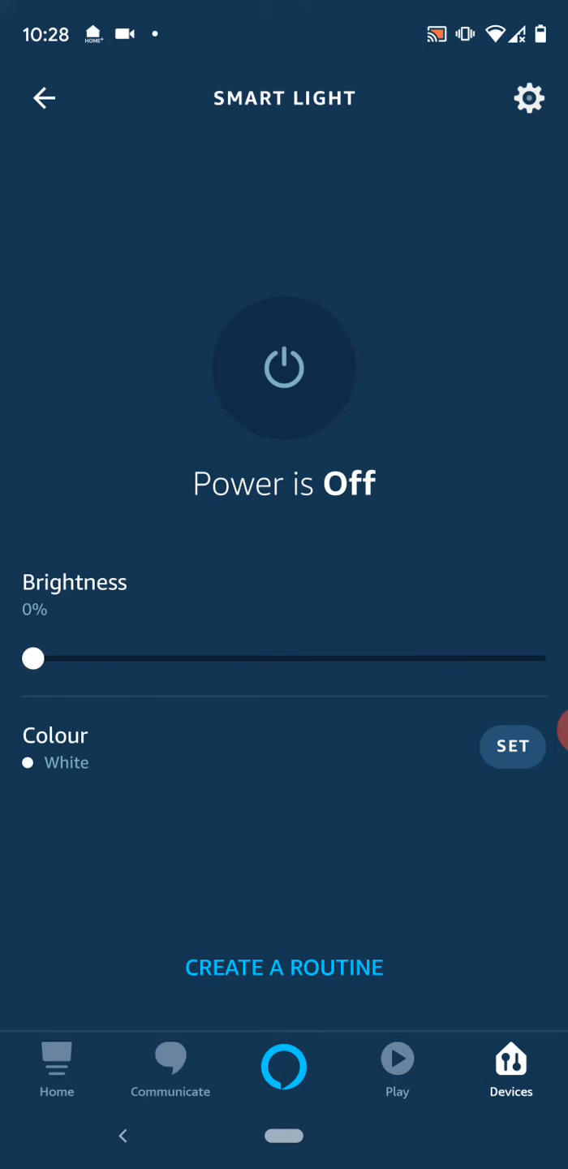
left_click(284, 367)
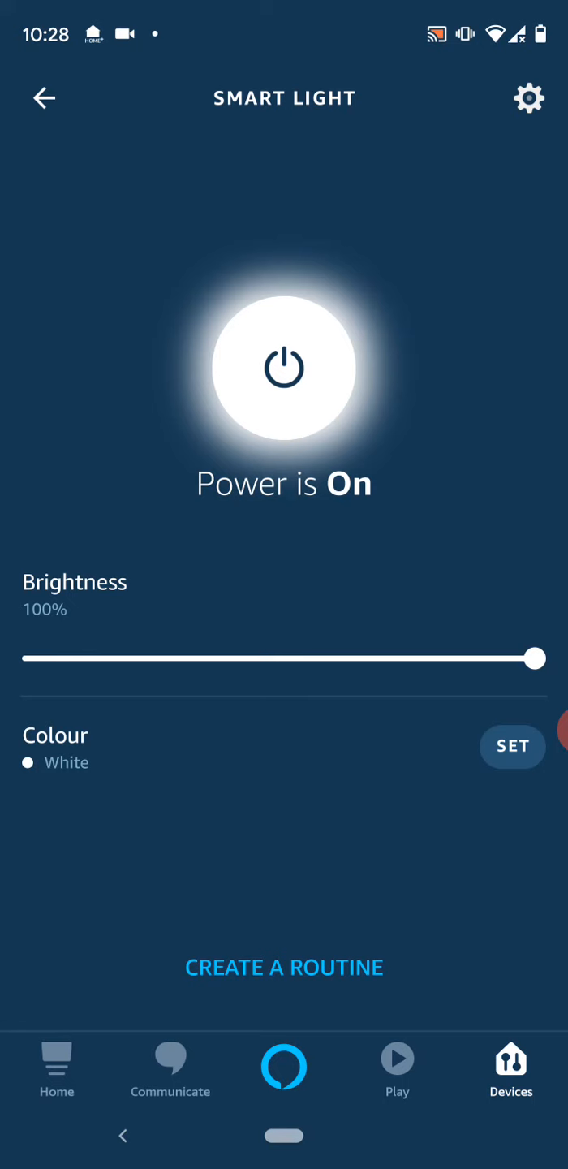